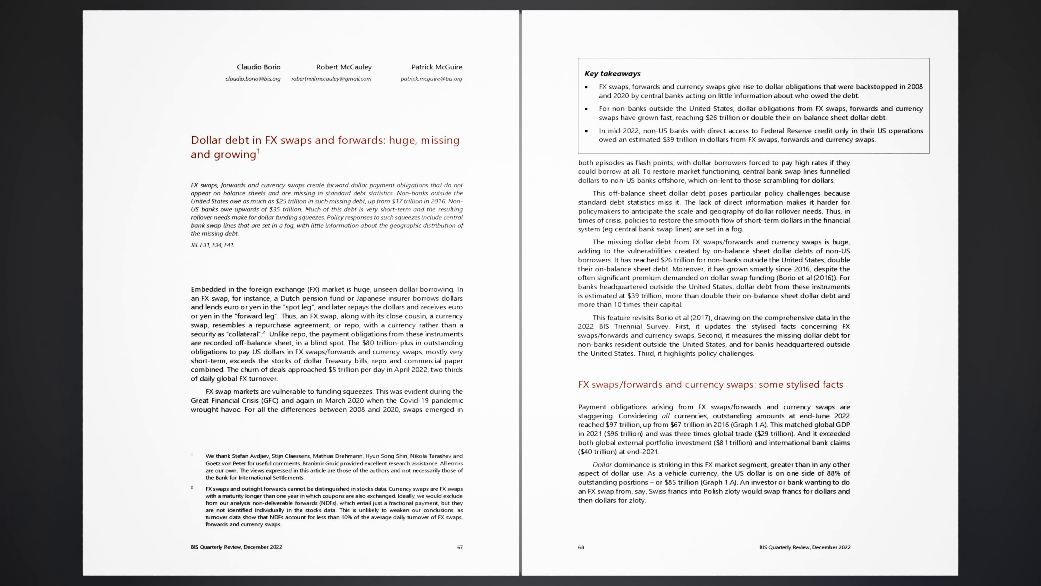
scroll(down, 3)
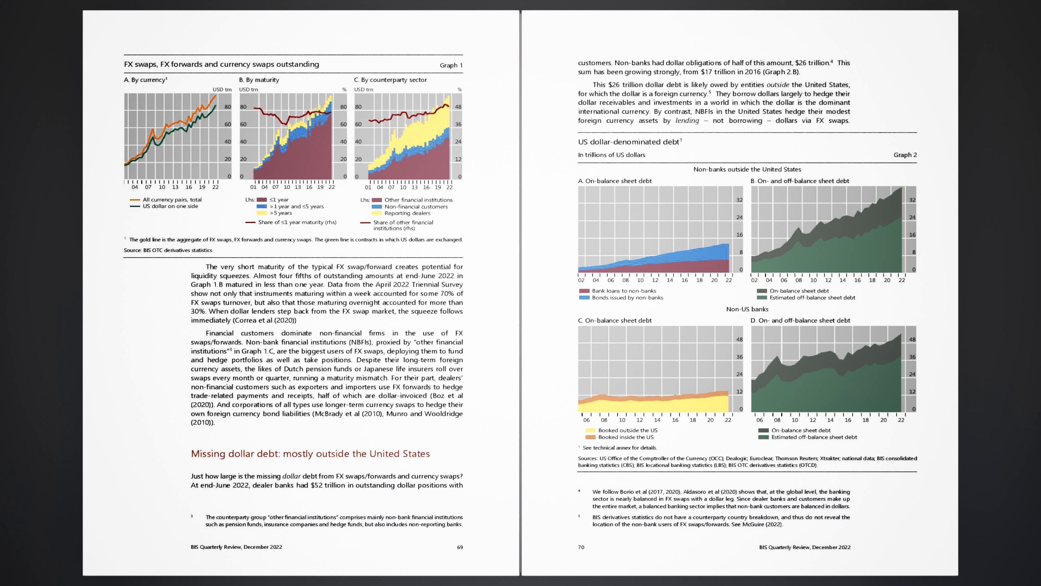
scroll(down, 3)
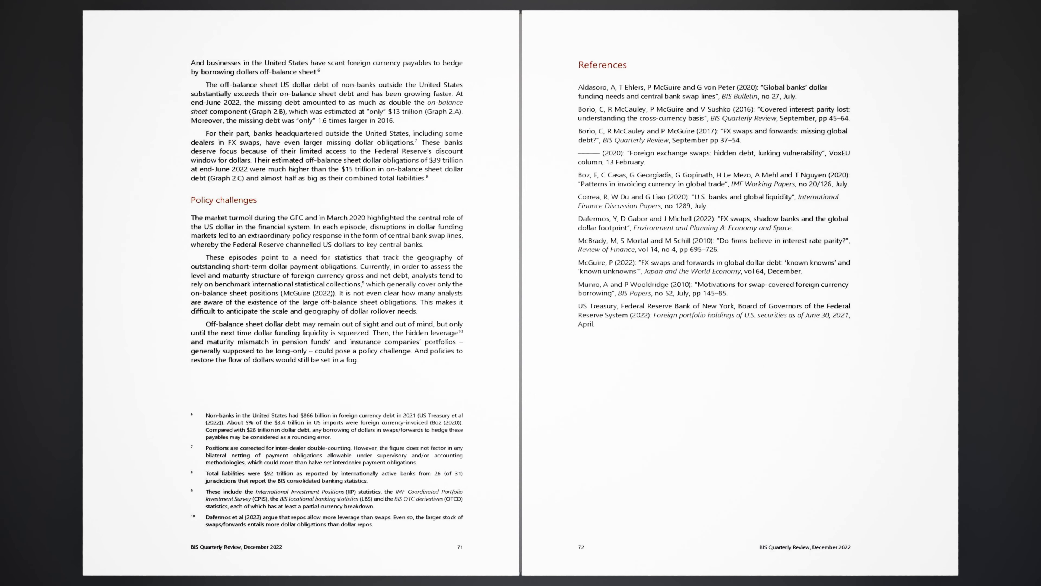